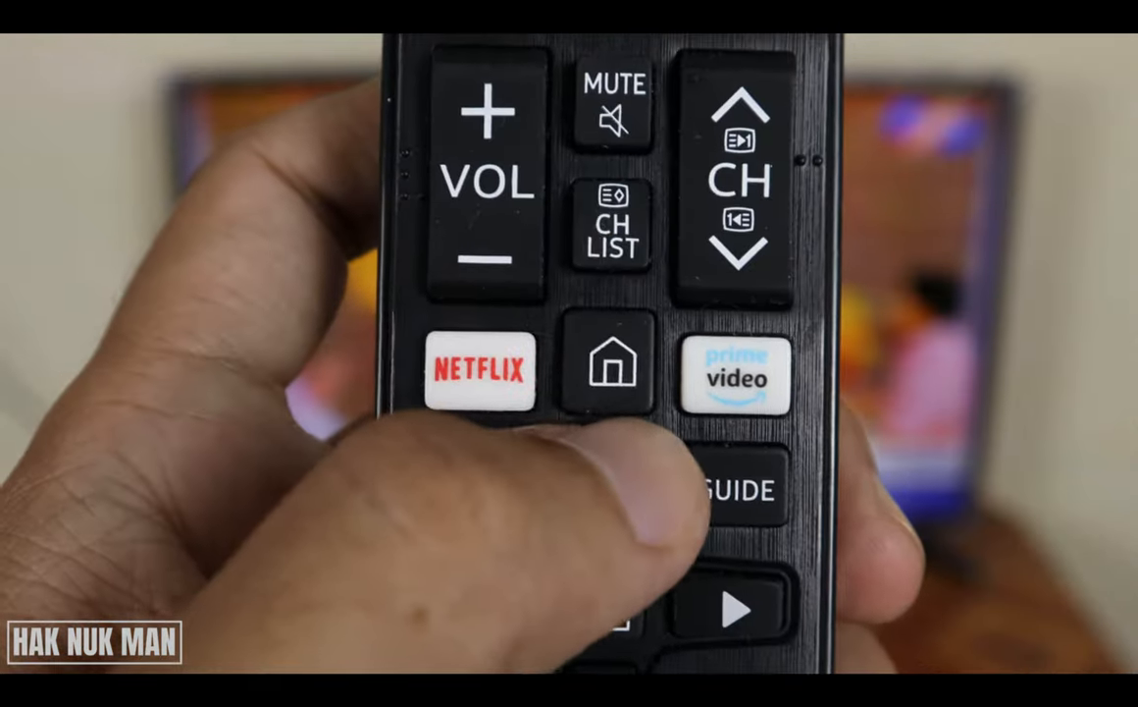
- Bring up the Smart Hub home bar over the live broadcast
{"action": "left_click", "coordinate": [608, 378]}
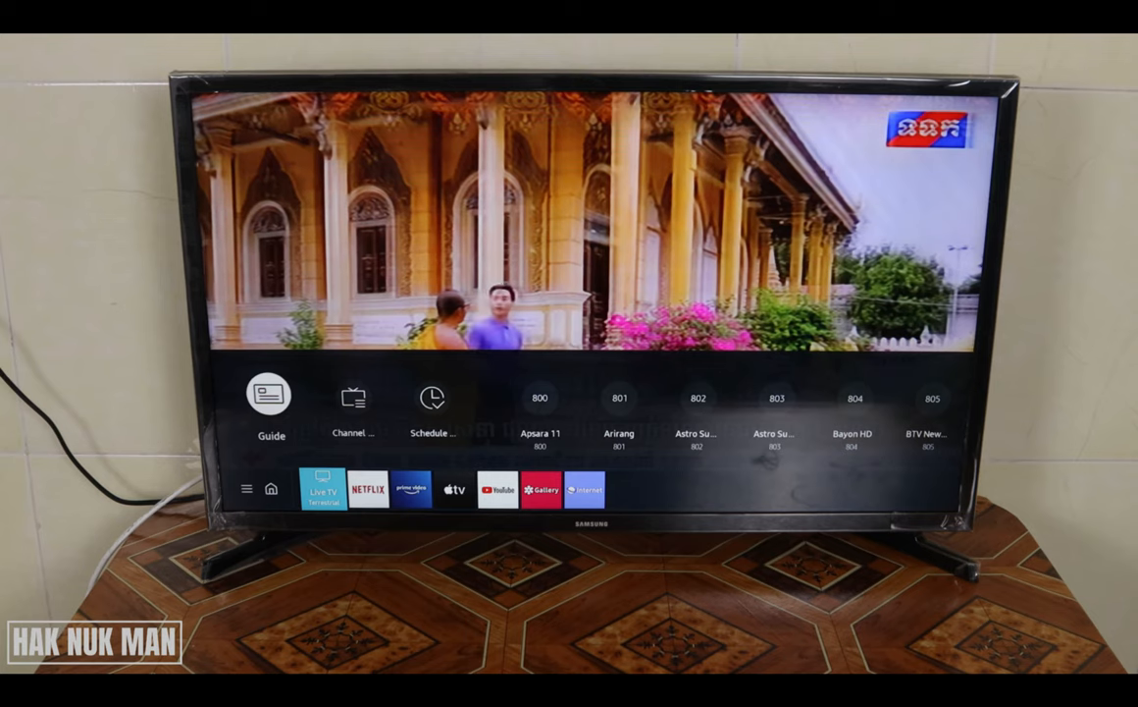
- Open the terrestrial Channel List panel beside the live picture
{"action": "left_click", "coordinate": [353, 397]}
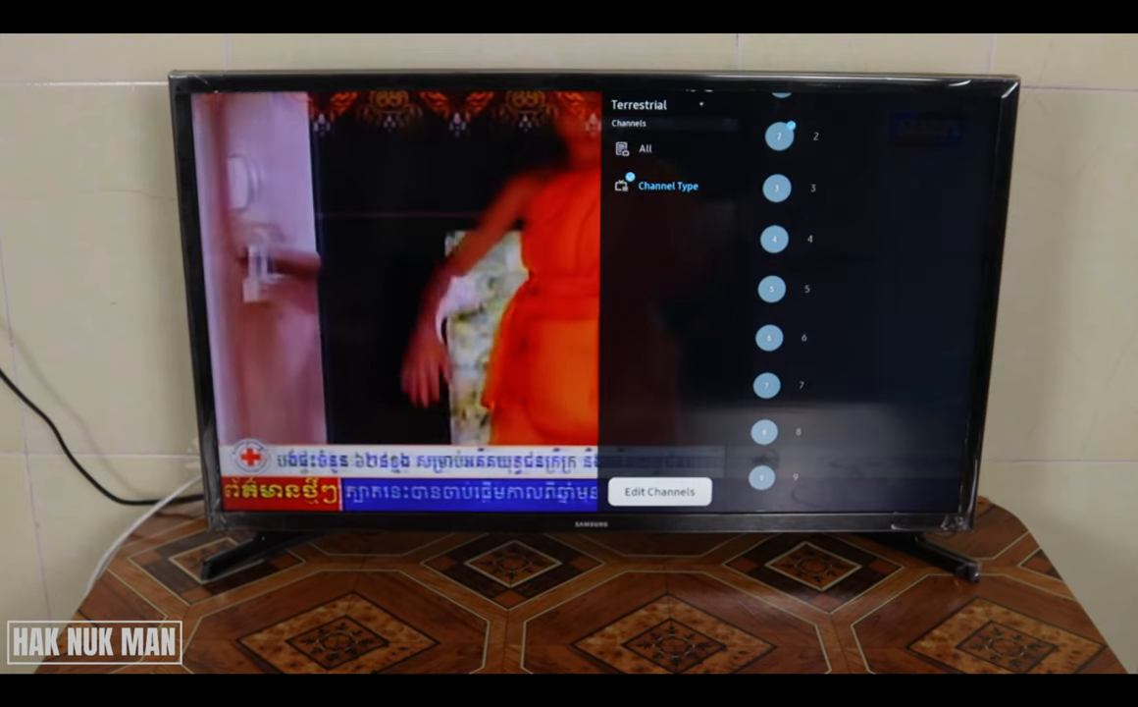
- Open the Edit Channels screen listing the terrestrial channels
{"action": "left_click", "coordinate": [659, 491]}
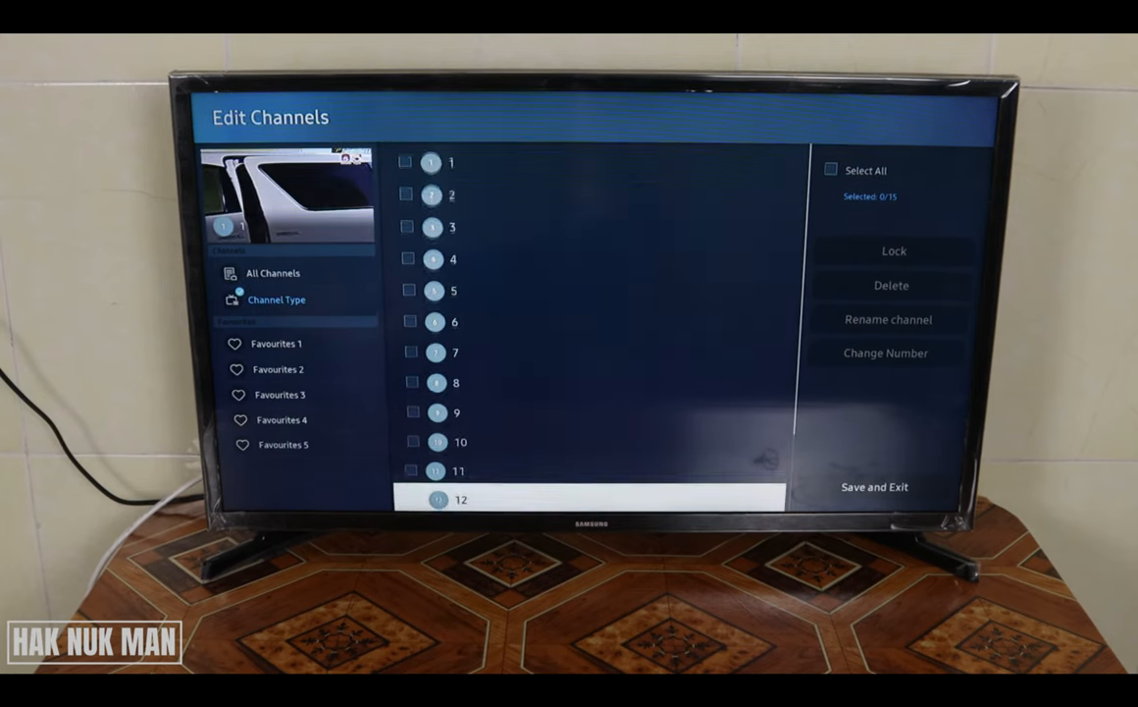
- Scroll the channel number list down to the empty slot 16 for channel 1
{"action": "scroll", "scroll_direction": "down", "scroll_amount": 3}
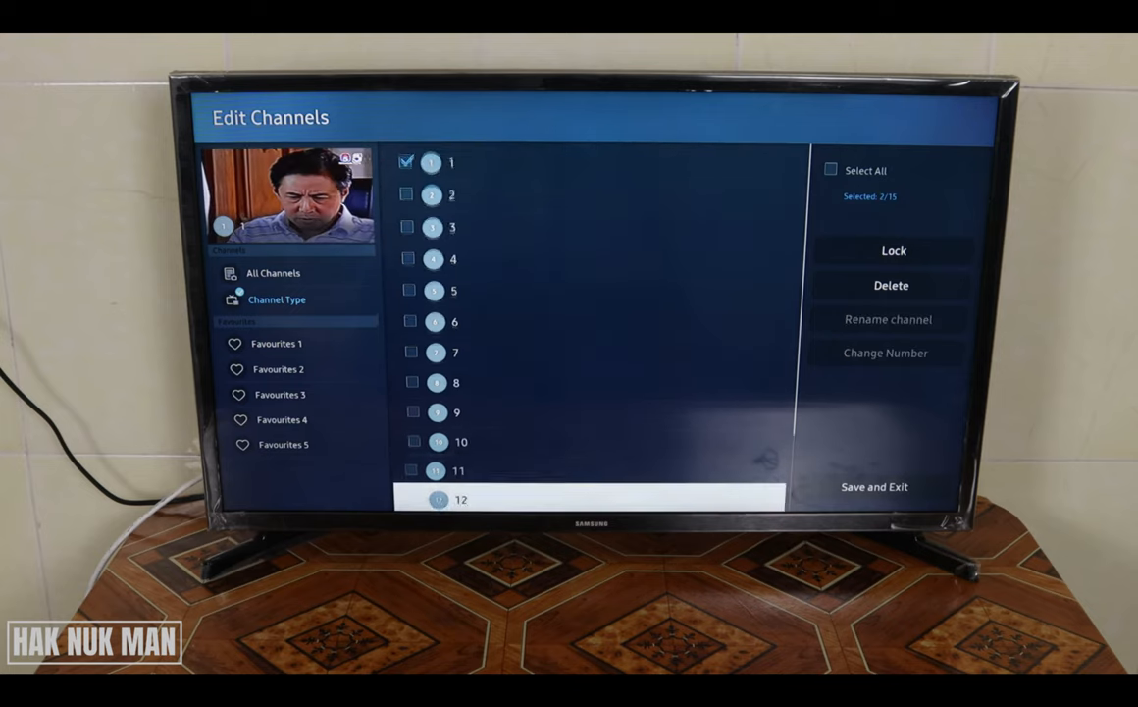
{"action": "scroll", "scroll_direction": "down", "scroll_amount": 3}
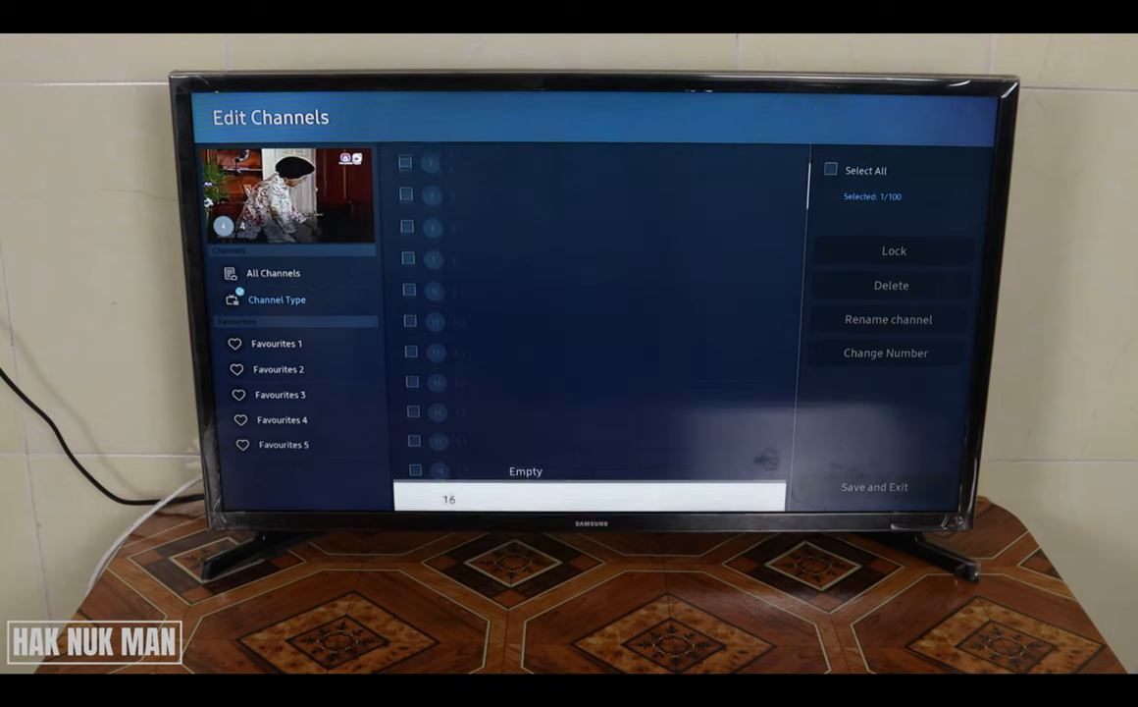
- Confirm slot 16, then renumber channel 15 to slot 1 via Change Number
{"action": "scroll", "scroll_direction": "down", "scroll_amount": 3}
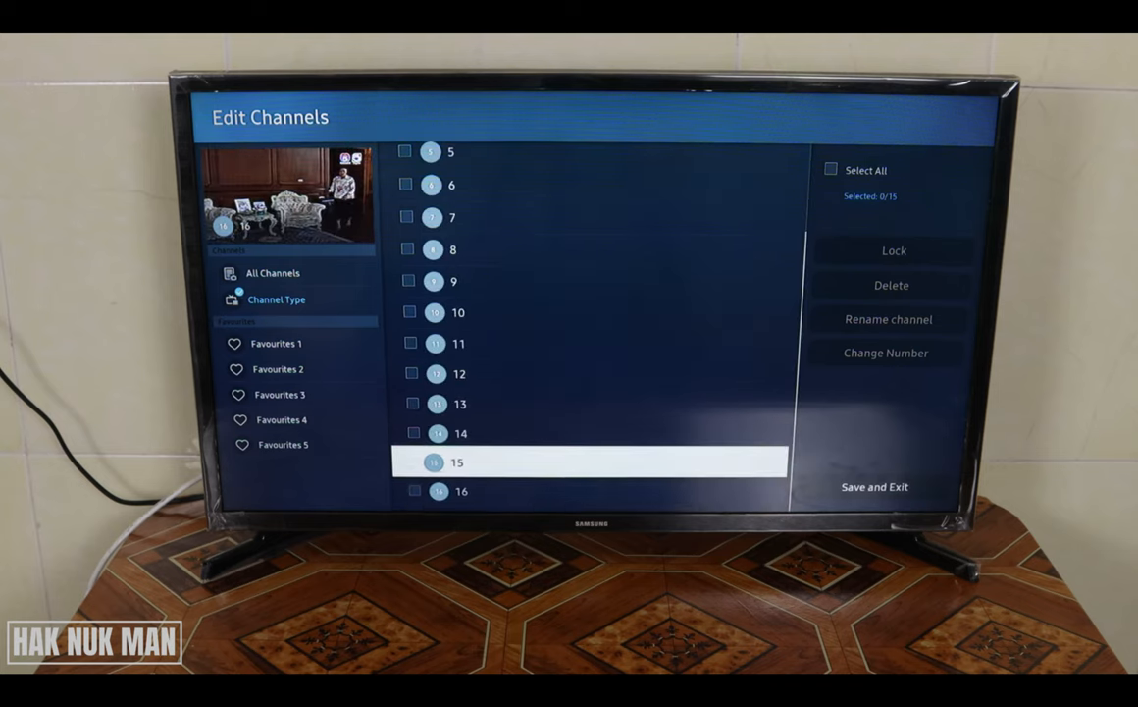
{"action": "left_click", "coordinate": [414, 463]}
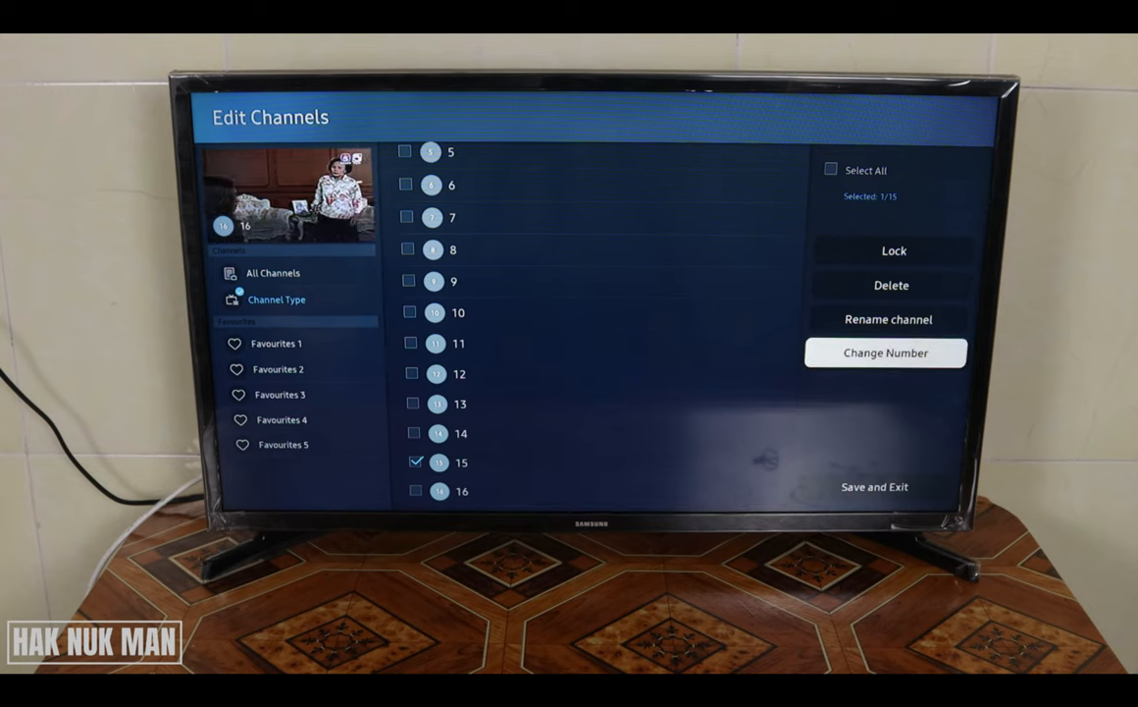
{"action": "left_click", "coordinate": [885, 353]}
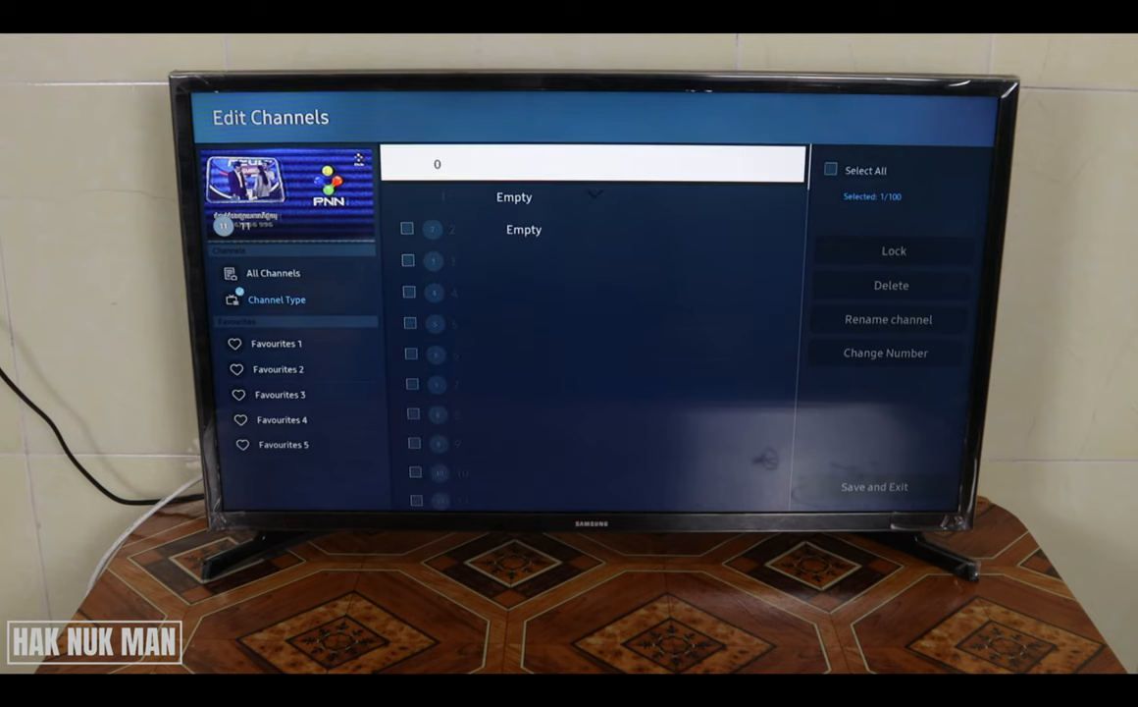
{"action": "key", "text": "down"}
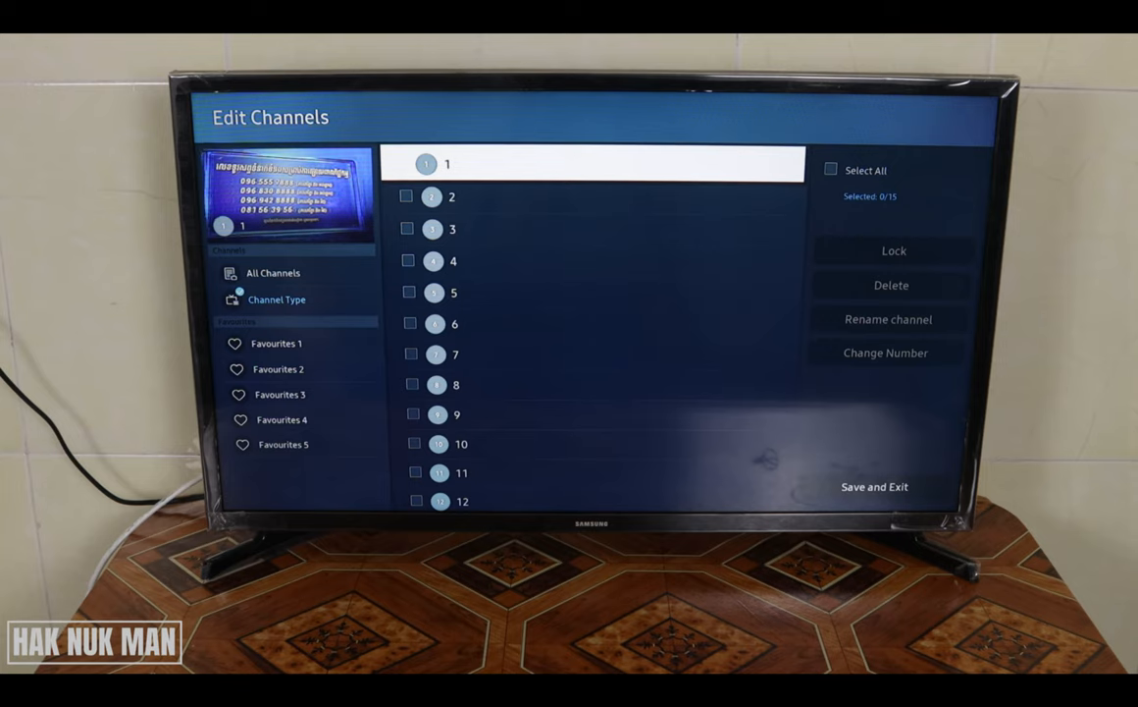
{"action": "key", "text": "down"}
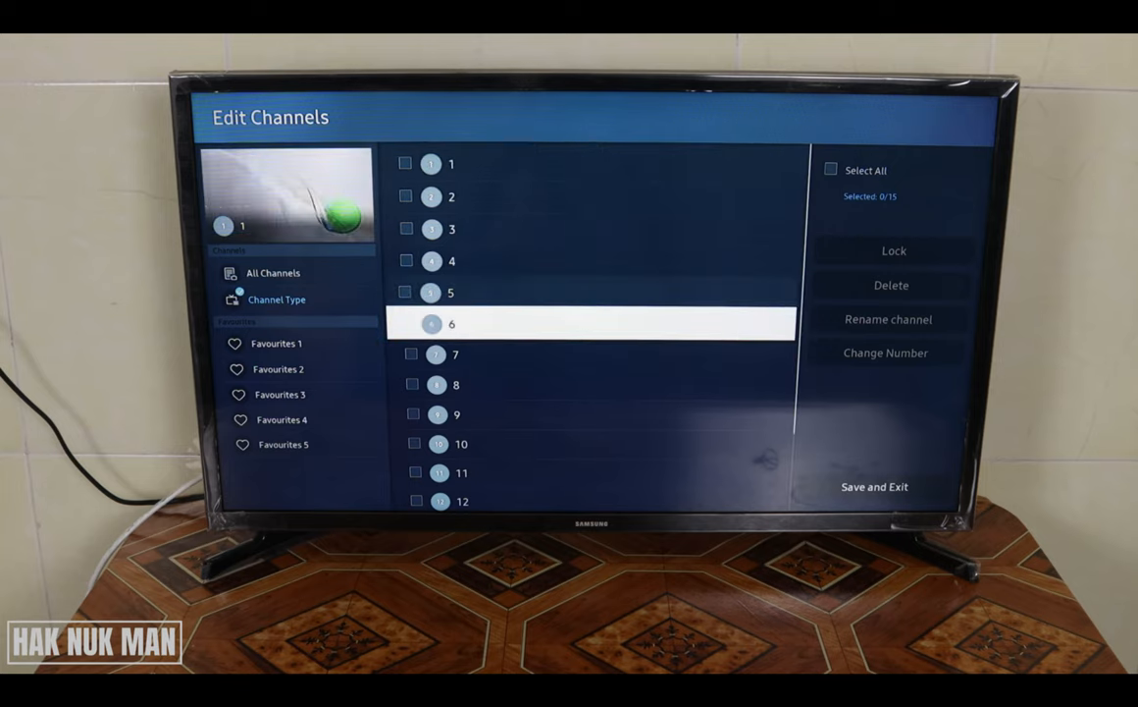
{"action": "scroll", "scroll_direction": "down", "scroll_amount": 3}
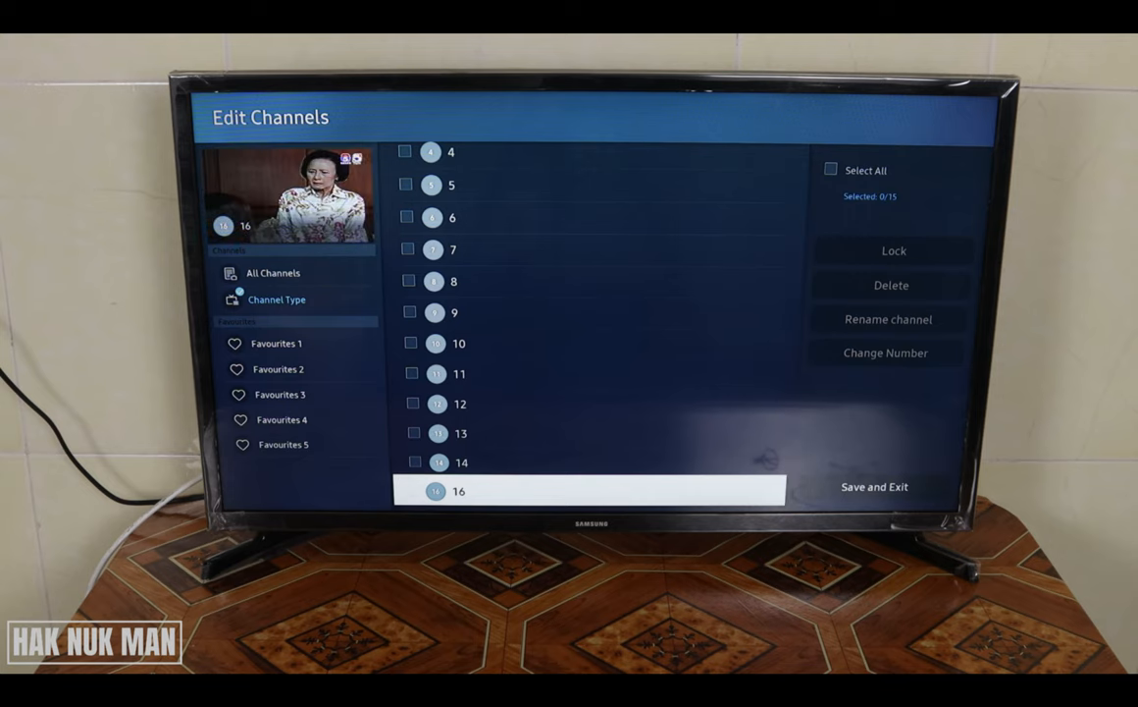
{"action": "key", "text": "Up"}
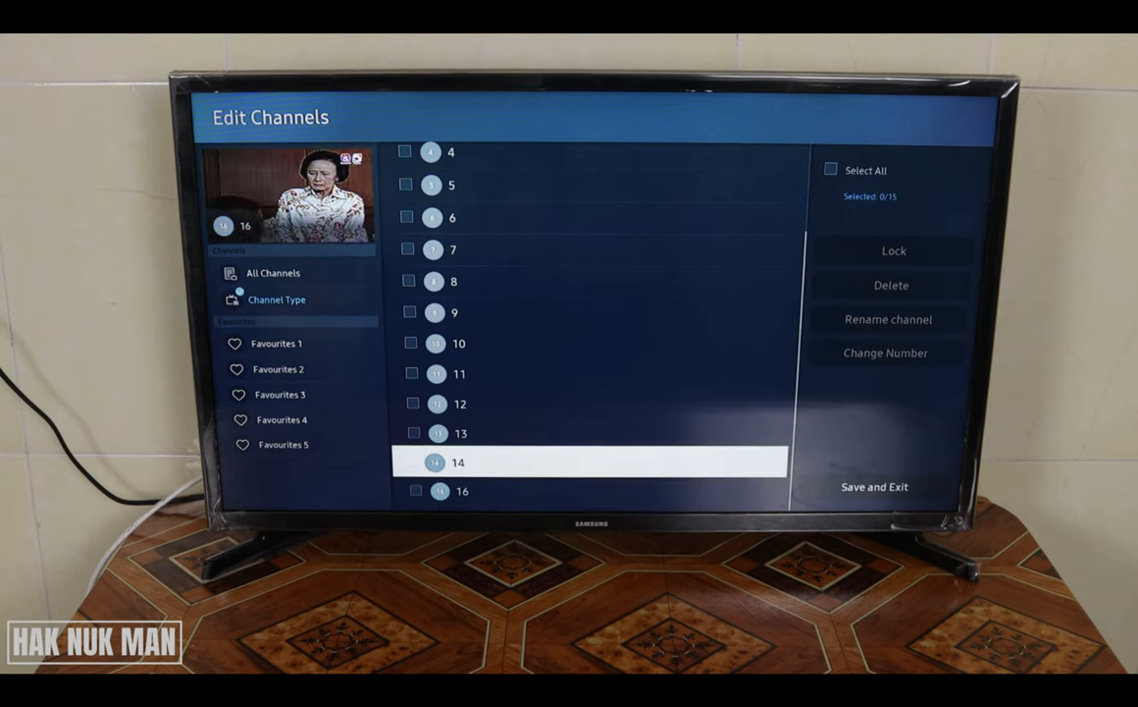